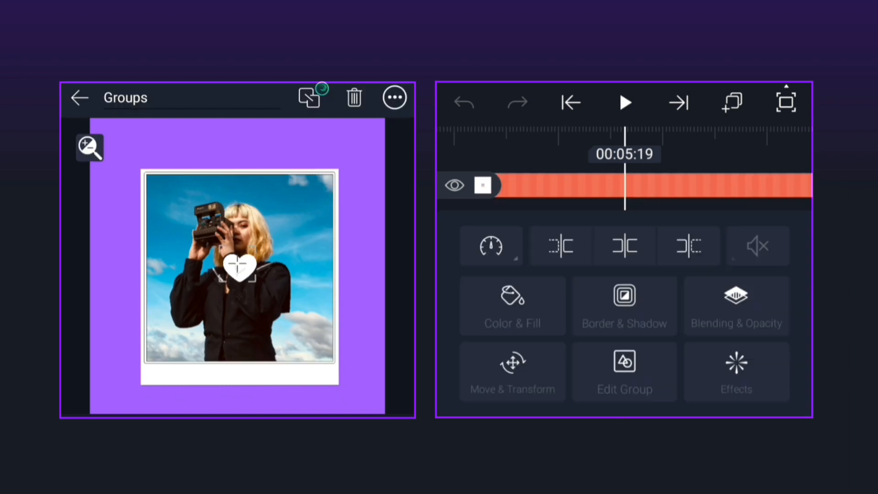
Drill into Group 1's nested photo-and-mask group to reach the silhouette placeholder photo
left_click(79, 98)
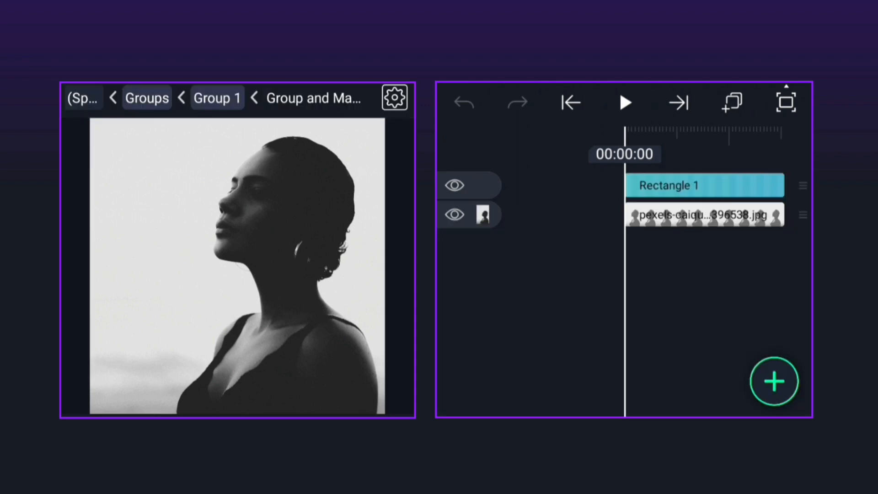
Add the young man with backpack photo from the media library
left_click(774, 382)
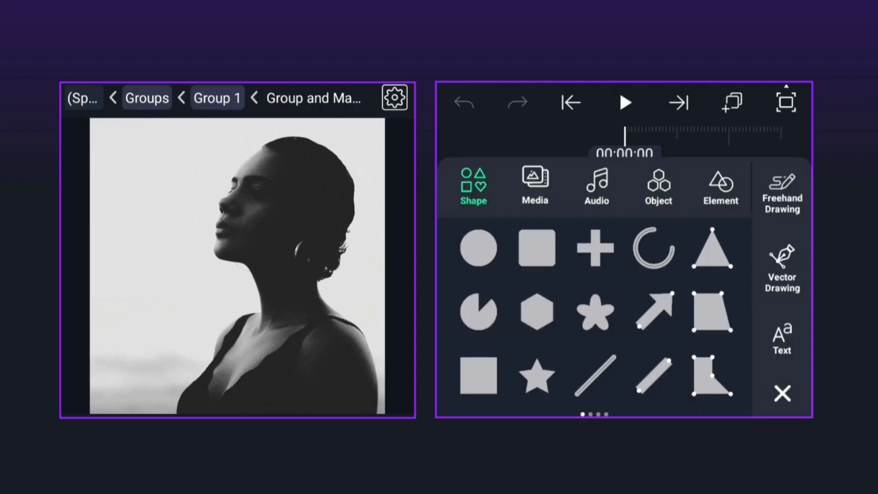
left_click(534, 185)
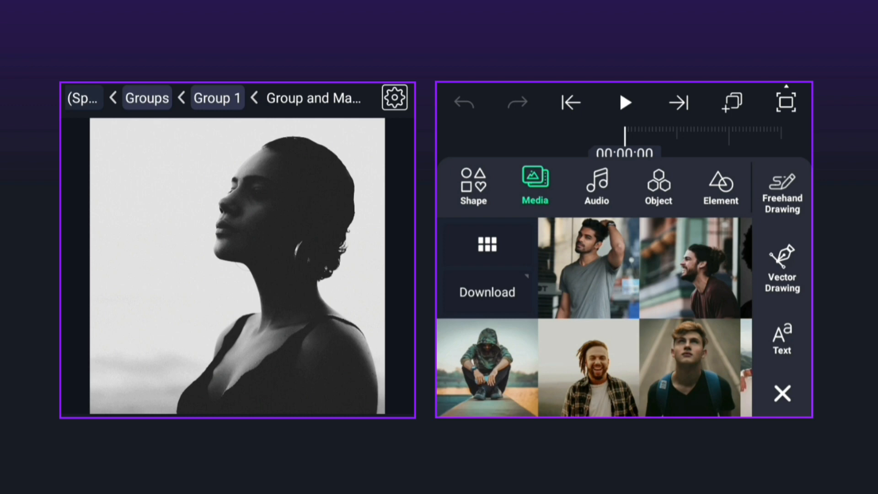
left_click(694, 369)
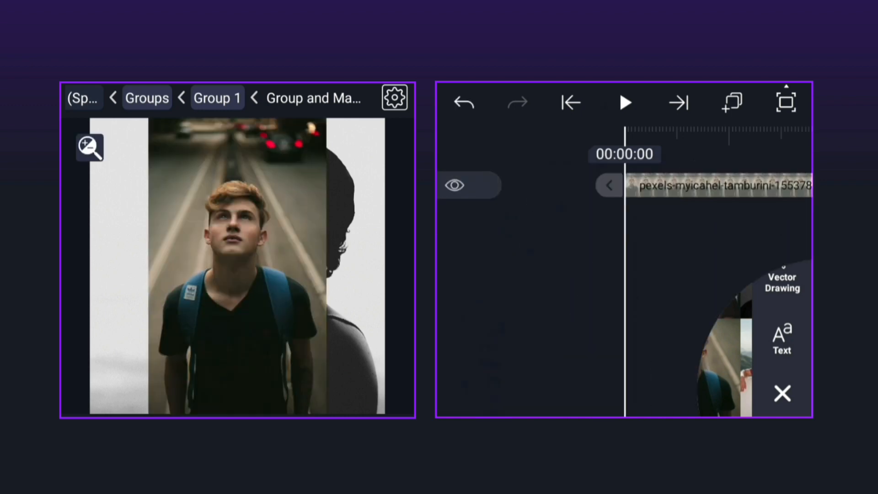
Scale the backpack photo to fill the frame, move it to Y 568.5, then enter Profile Logo
left_click(781, 341)
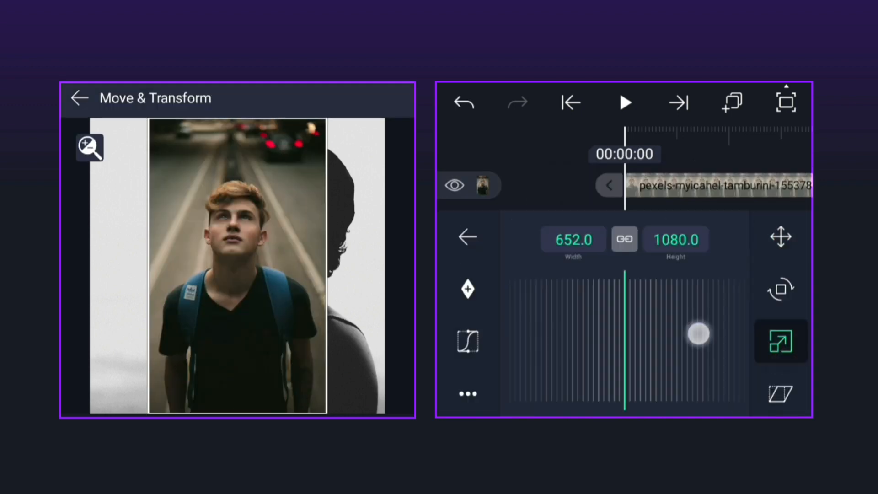
left_click_drag(699, 333, 656, 348)
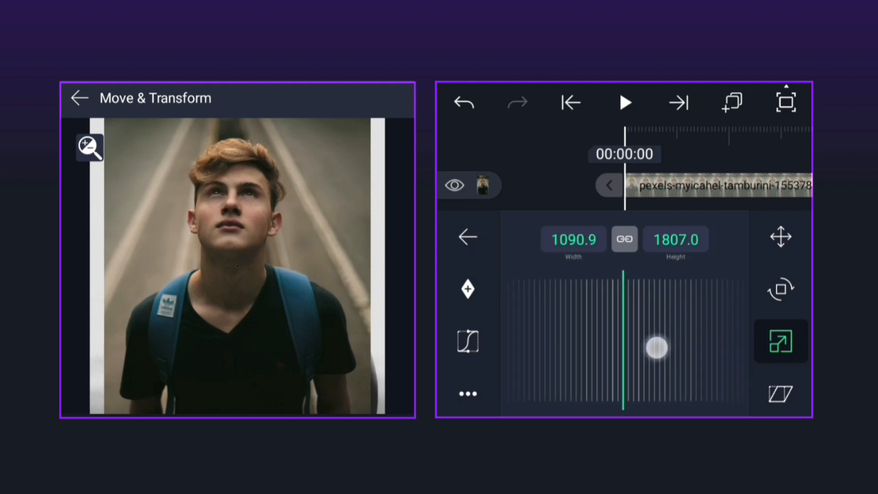
left_click_drag(655, 349, 626, 349)
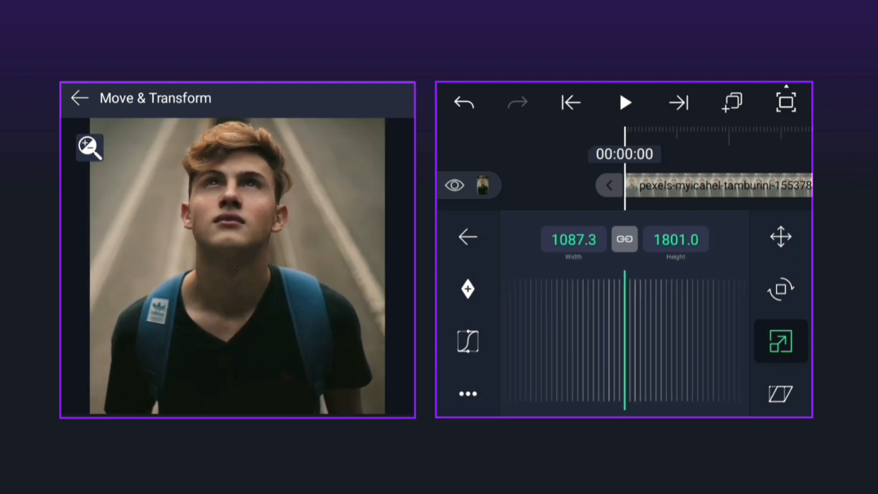
left_click(780, 236)
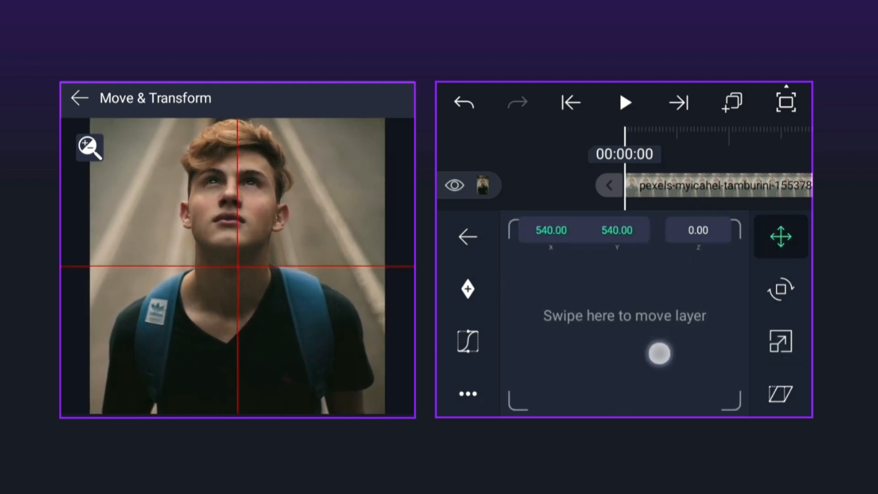
left_click_drag(659, 353, 659, 370)
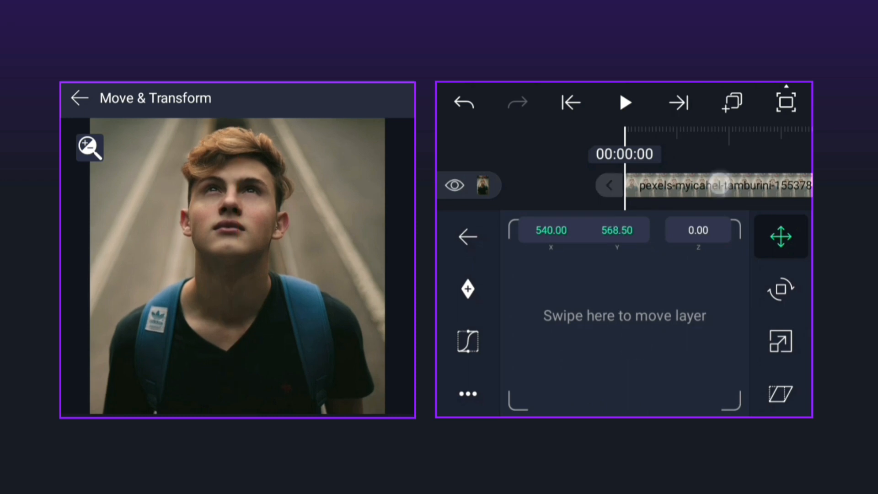
left_click(80, 98)
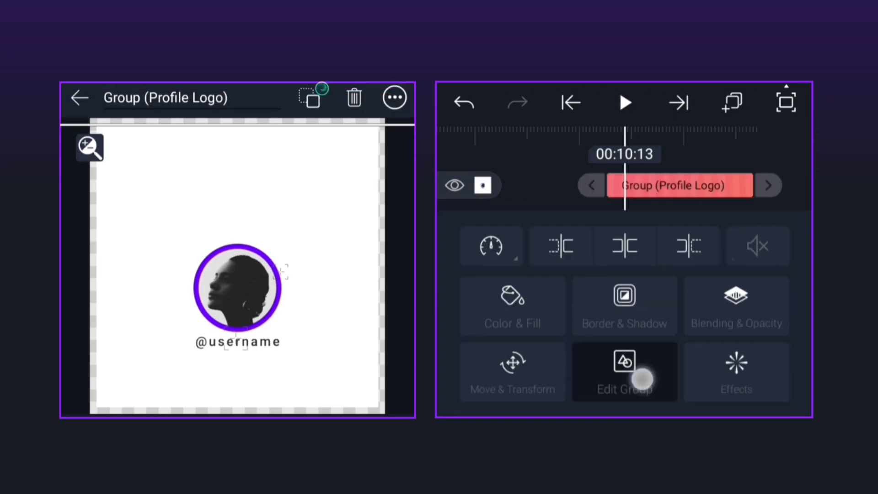
Inside the Logo Here layer, add the smiling man with dreadlocks photo
left_click(624, 372)
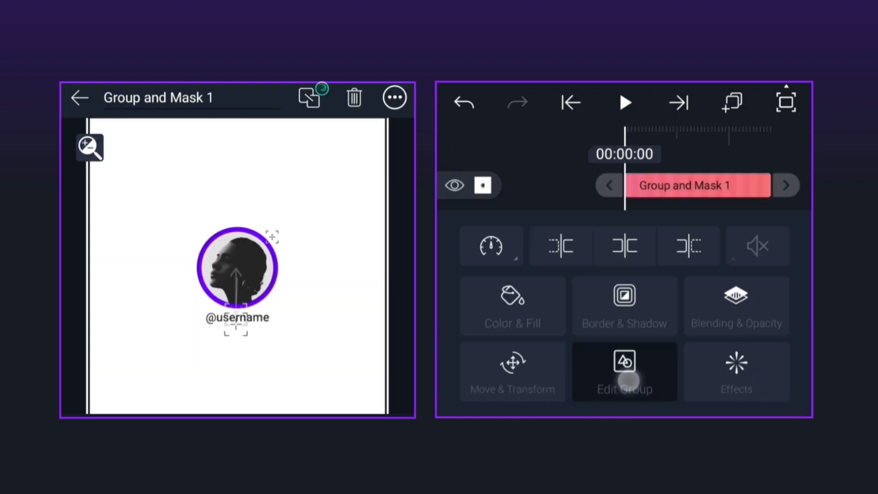
left_click(624, 371)
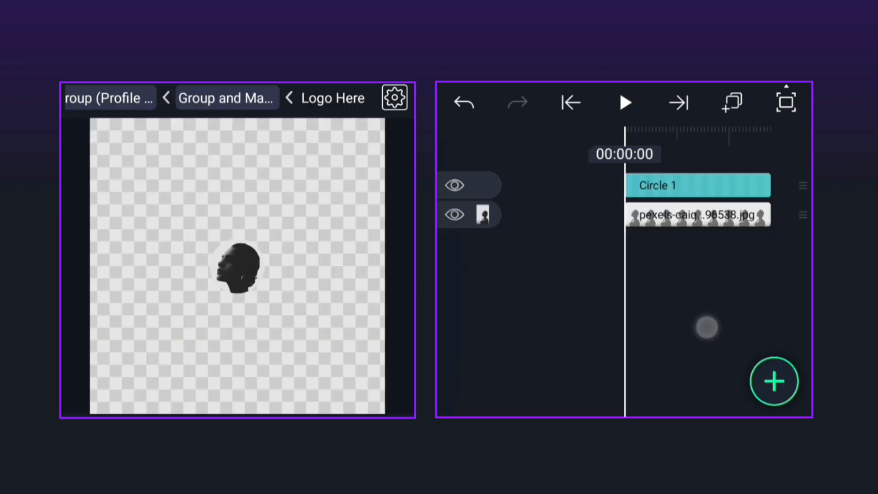
left_click(774, 381)
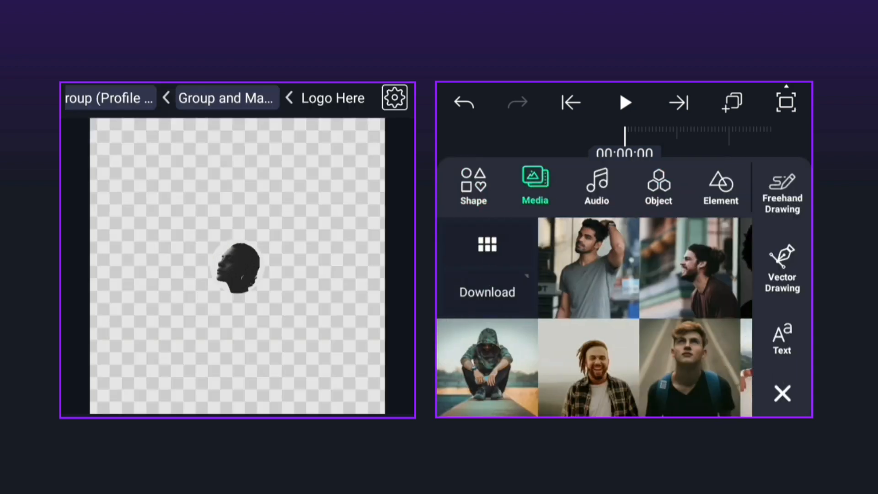
left_click(588, 368)
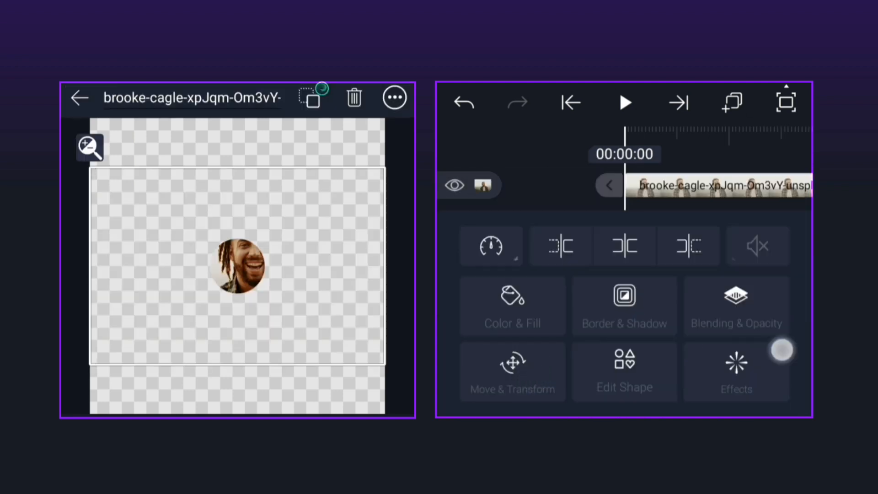
Resize the dreadlocks photo and position it at 509.5, 553.5 inside the circle
left_click(511, 371)
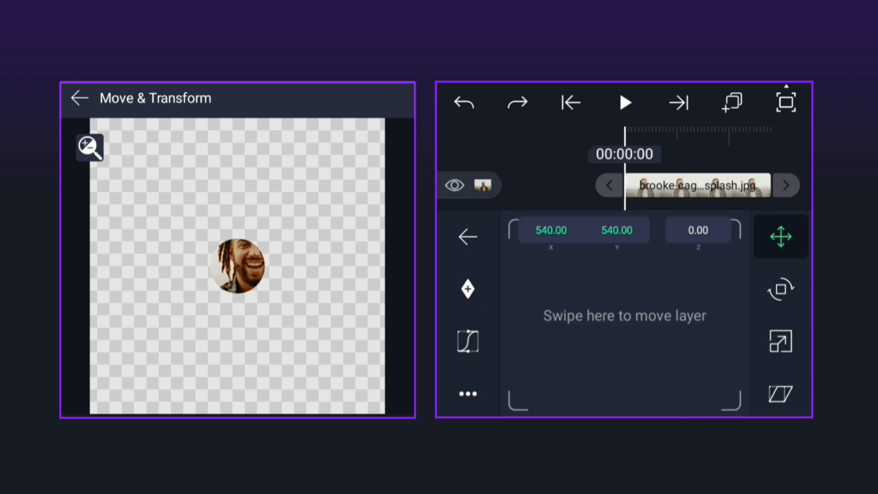
left_click(780, 342)
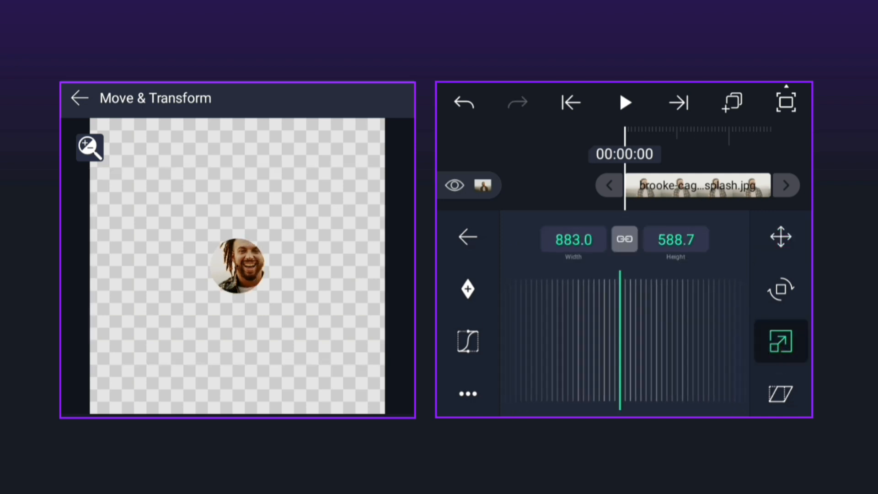
left_click(780, 236)
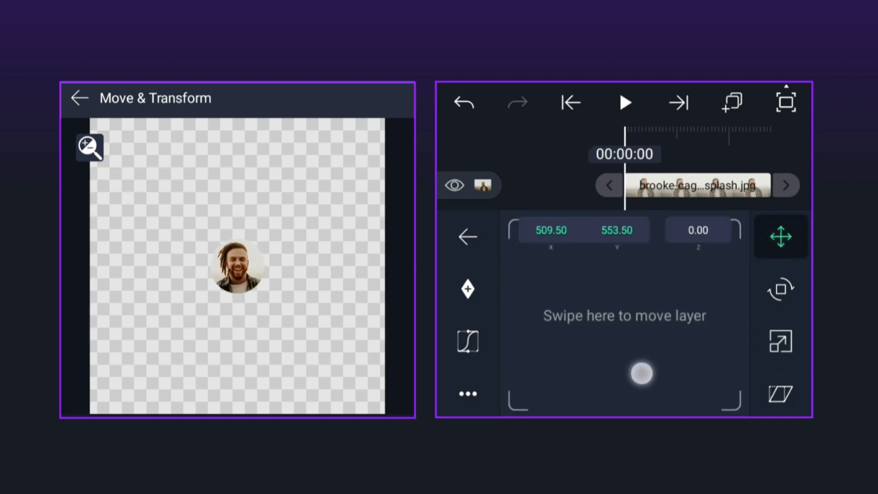
left_click(80, 98)
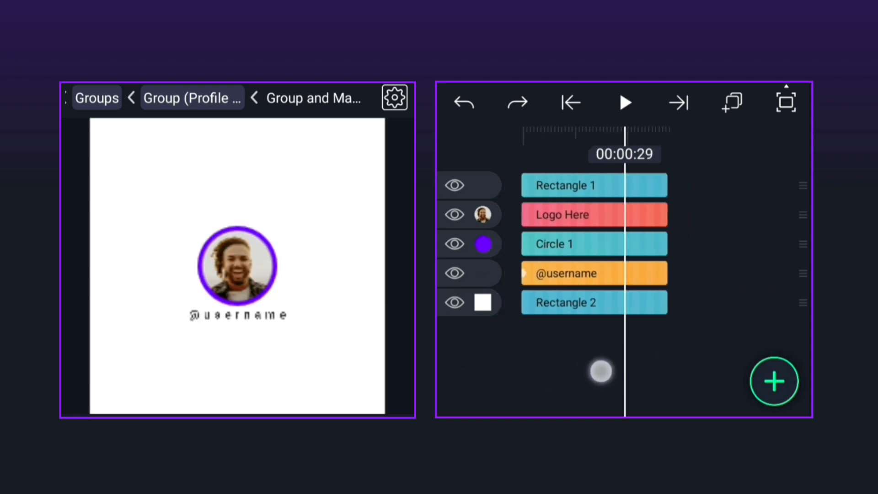
left_click(593, 273)
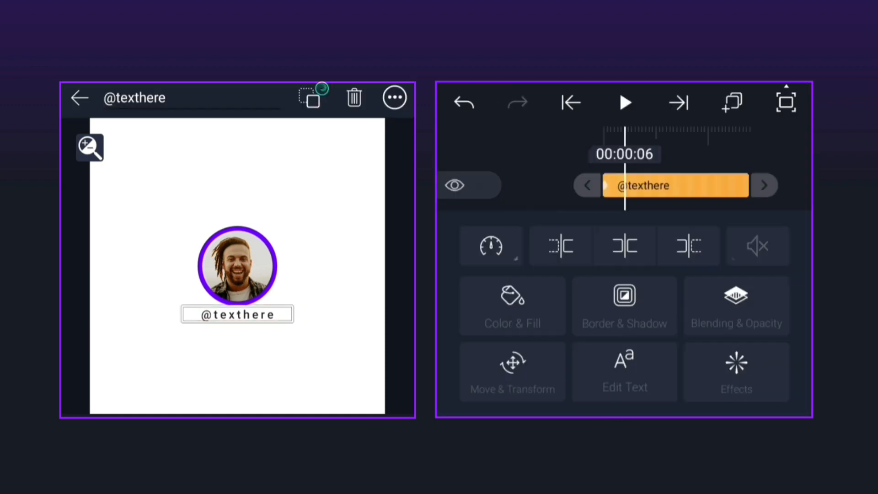
left_click(512, 371)
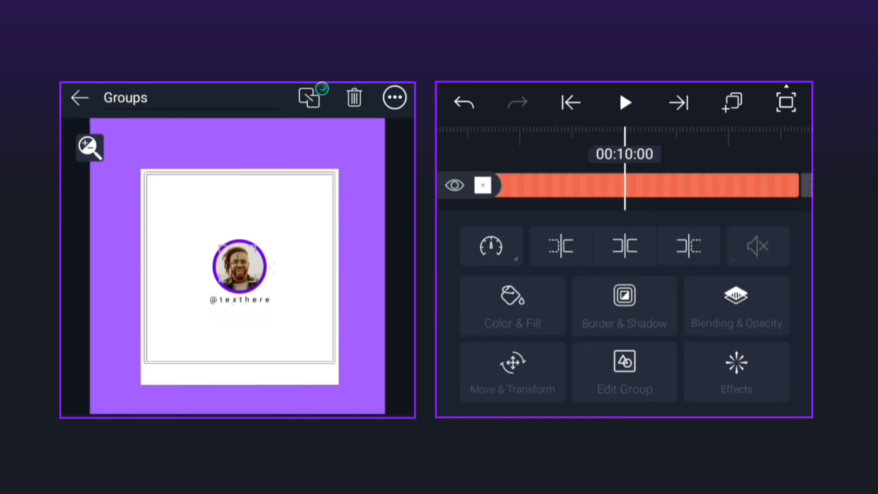
Fill the Background layer with green #1ED91E
left_click(512, 371)
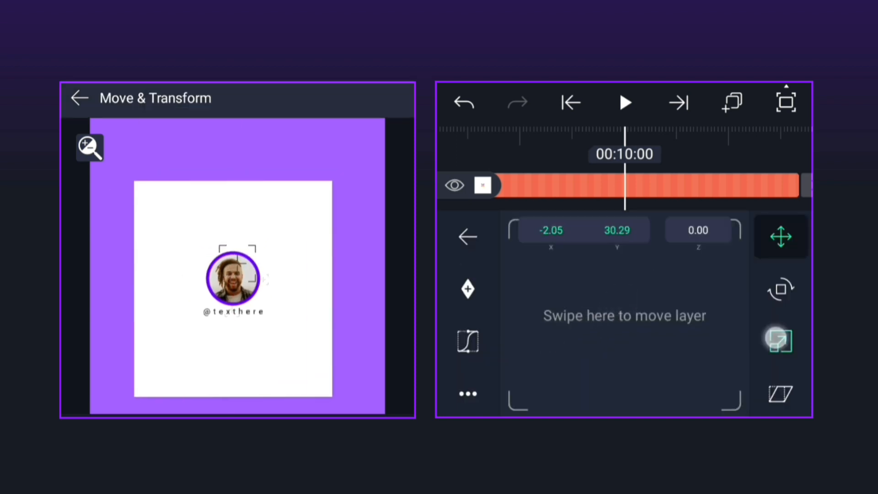
left_click(780, 341)
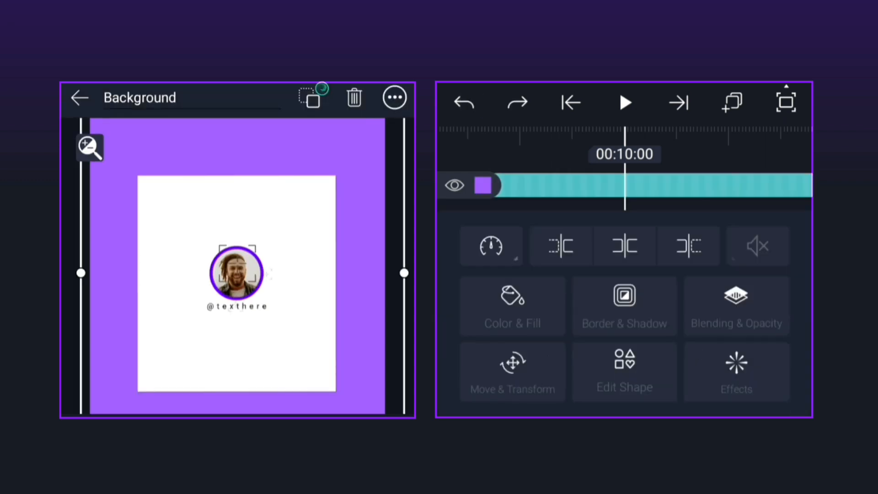
left_click(512, 305)
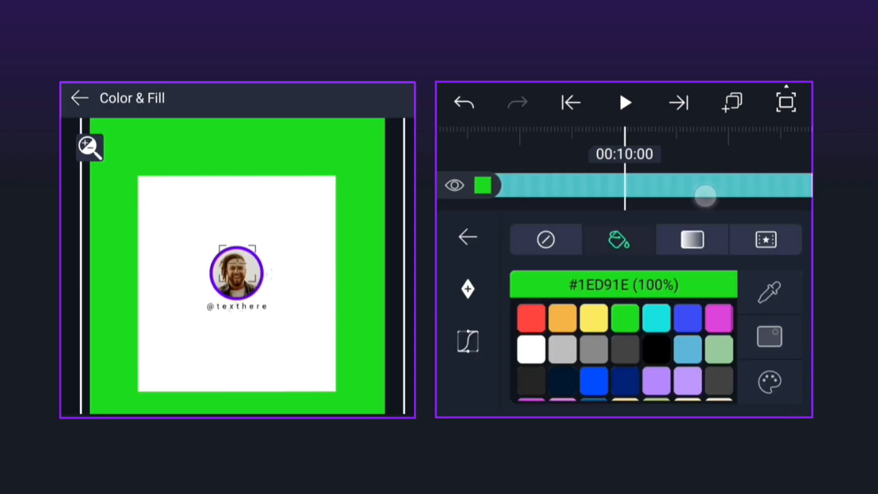